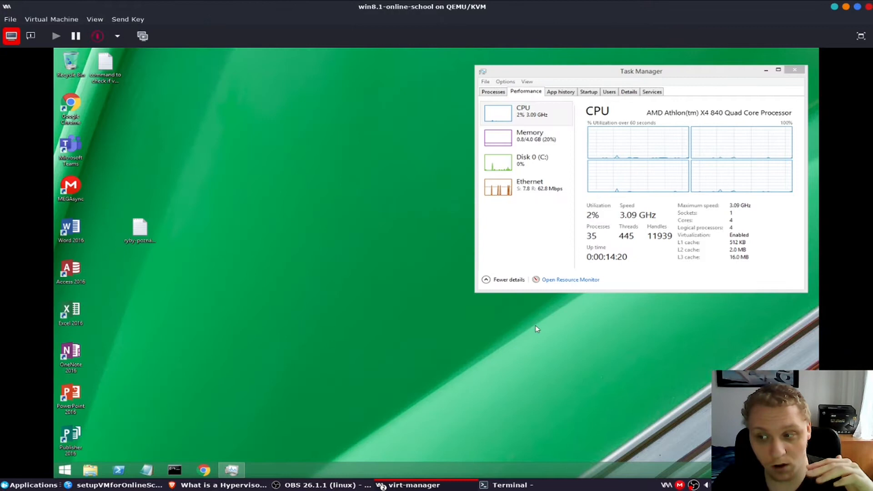
mouse_move(849, 35)
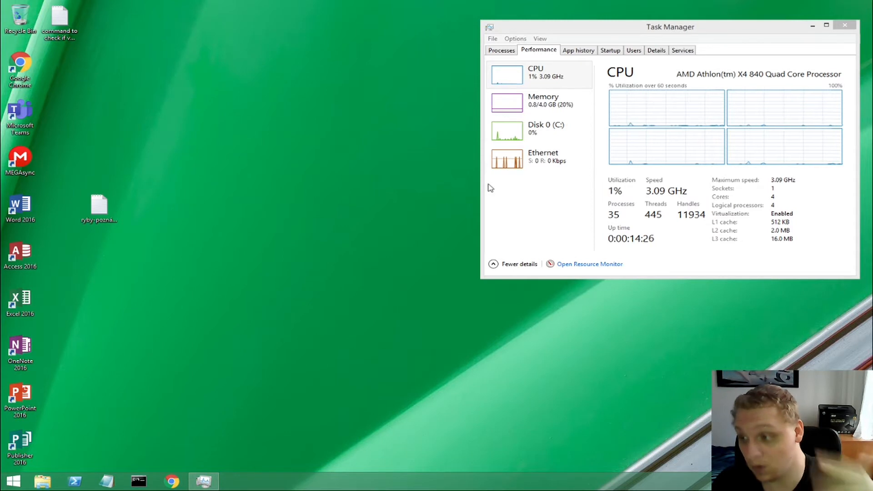
- Move Task Manager's CPU performance page to the centre of the desktop for a clear view
drag(670, 26, 495, 43)
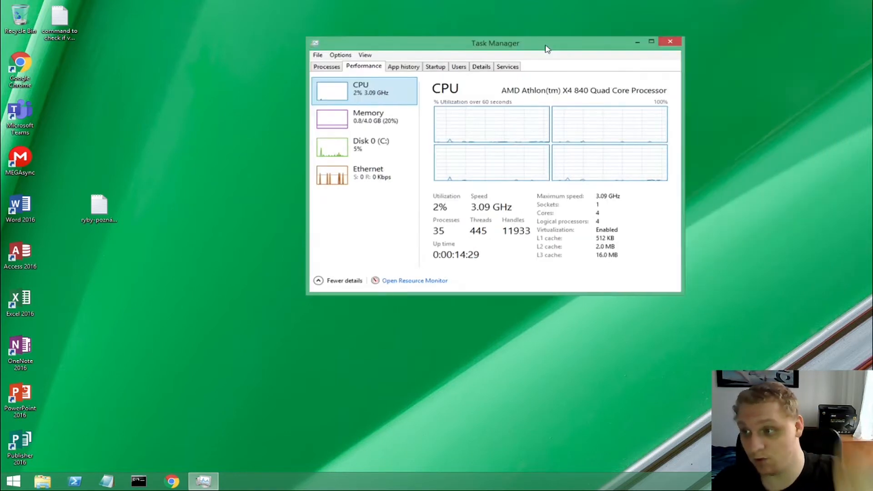
drag(495, 42, 433, 115)
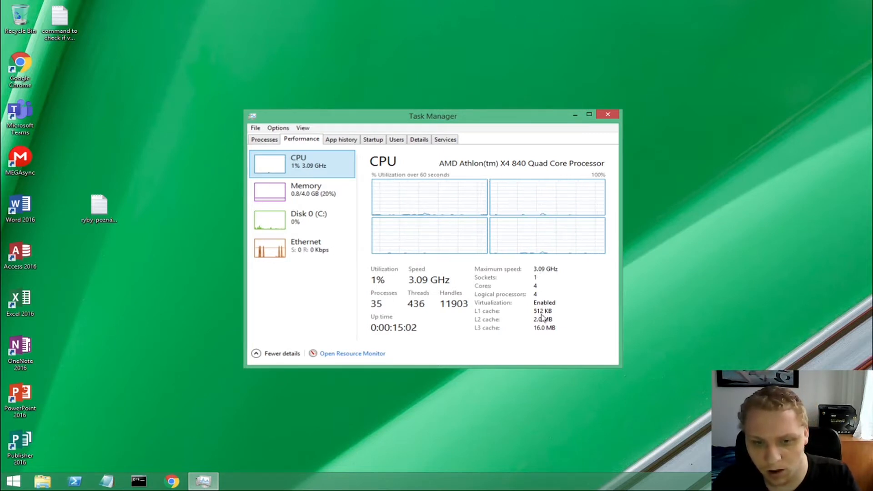
mouse_move(501, 324)
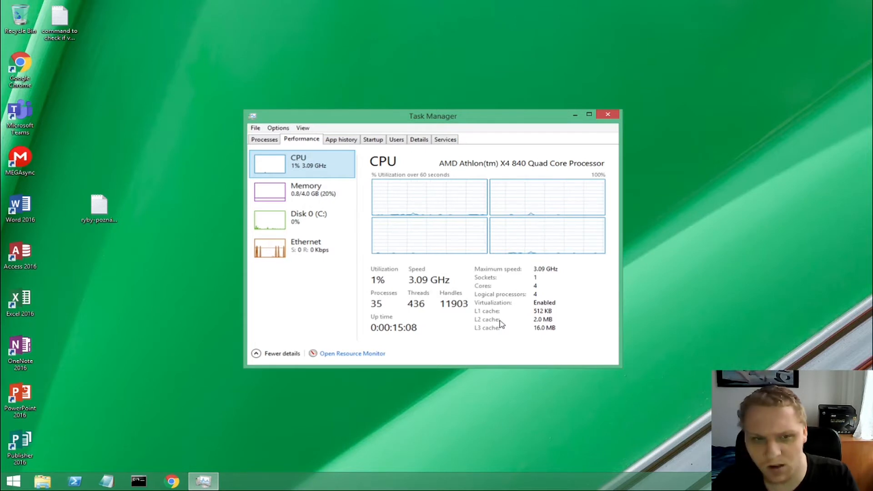
click(302, 219)
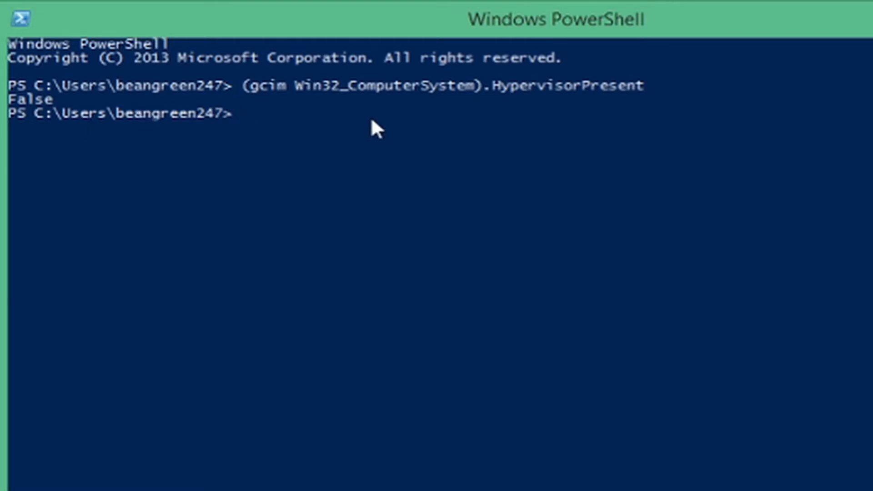
mouse_move(30, 121)
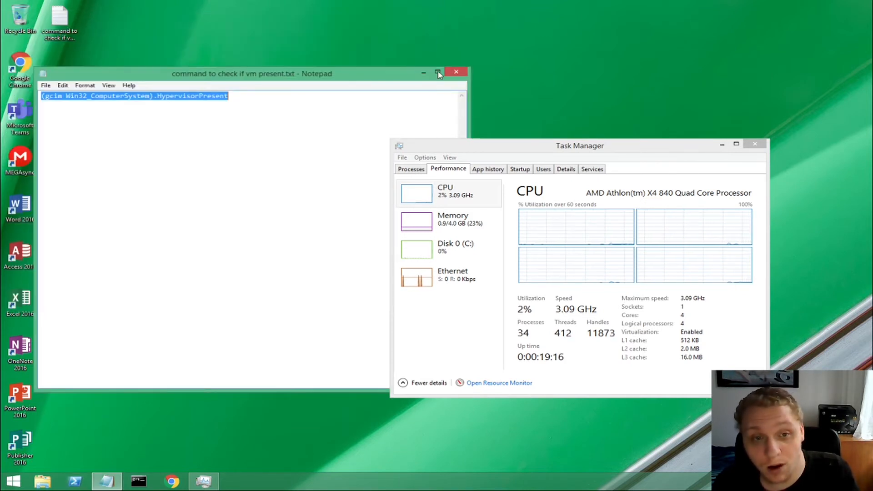
mouse_move(584, 236)
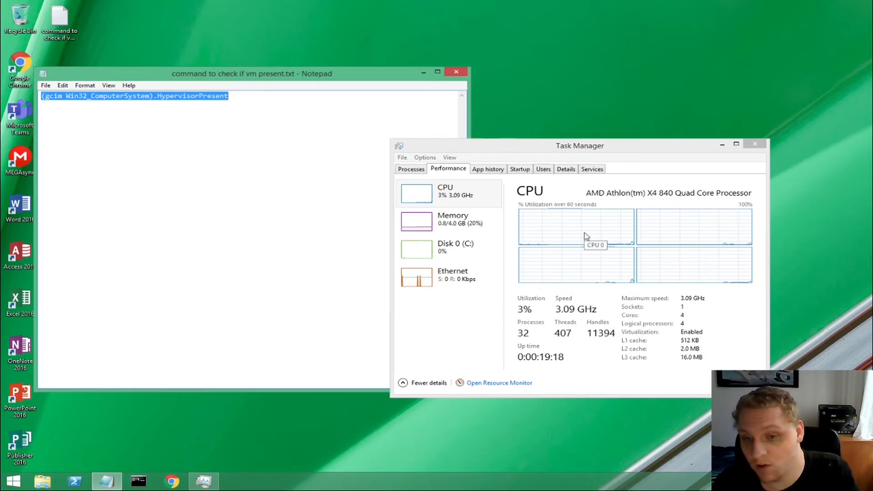
mouse_move(663, 265)
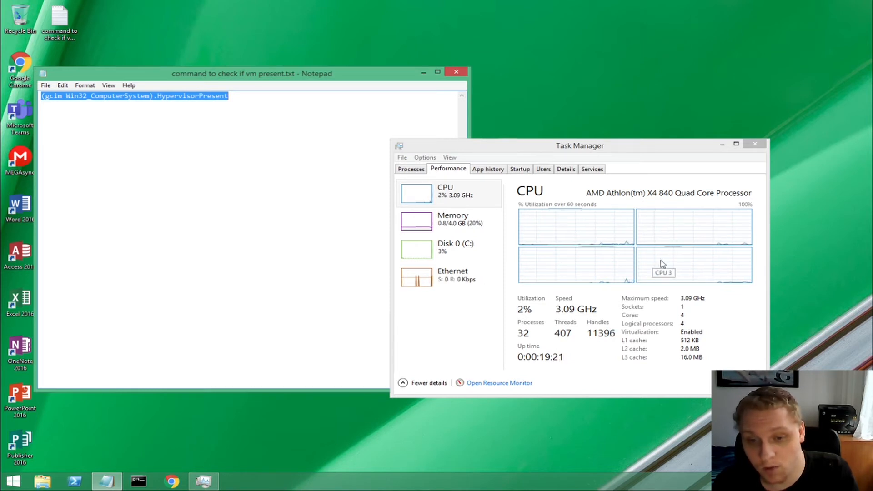
- Review Memory and Disk 0 (C:) performance, then close Task Manager and the Notepad note
click(453, 220)
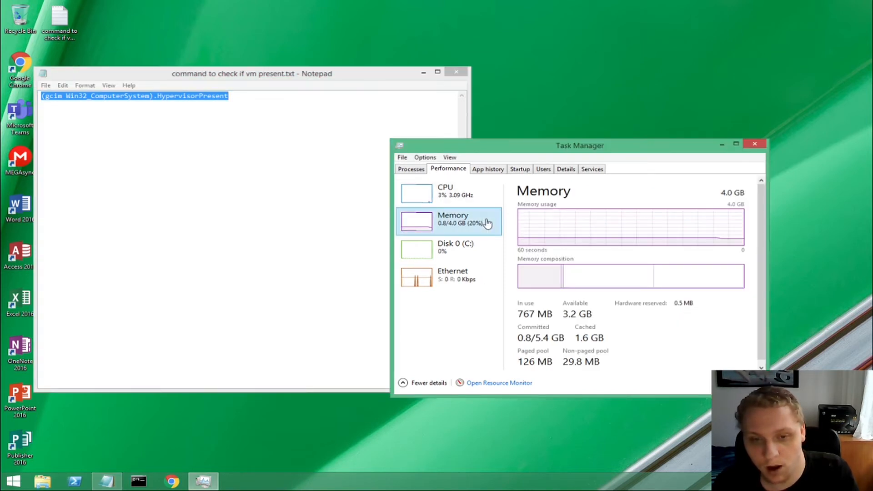
click(448, 247)
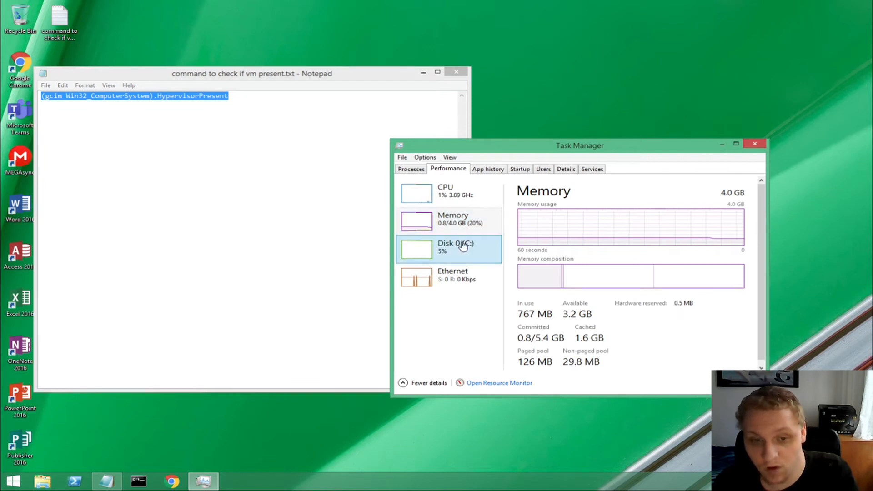
click(454, 247)
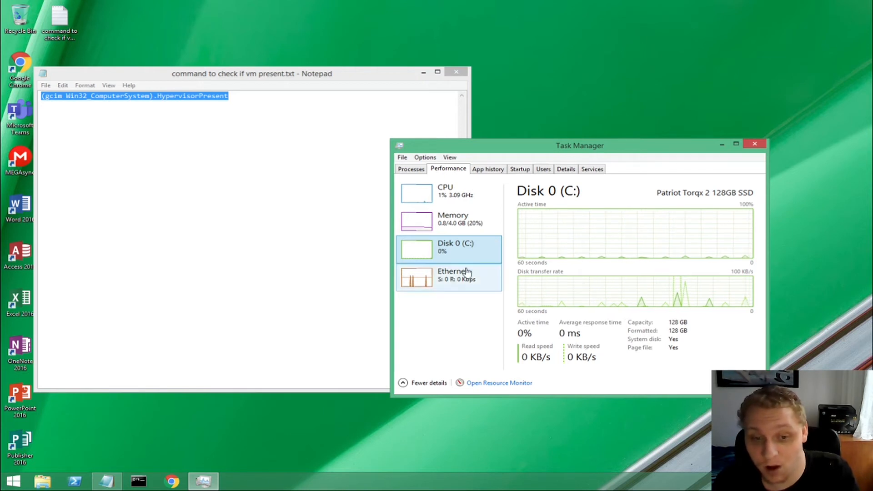
click(451, 274)
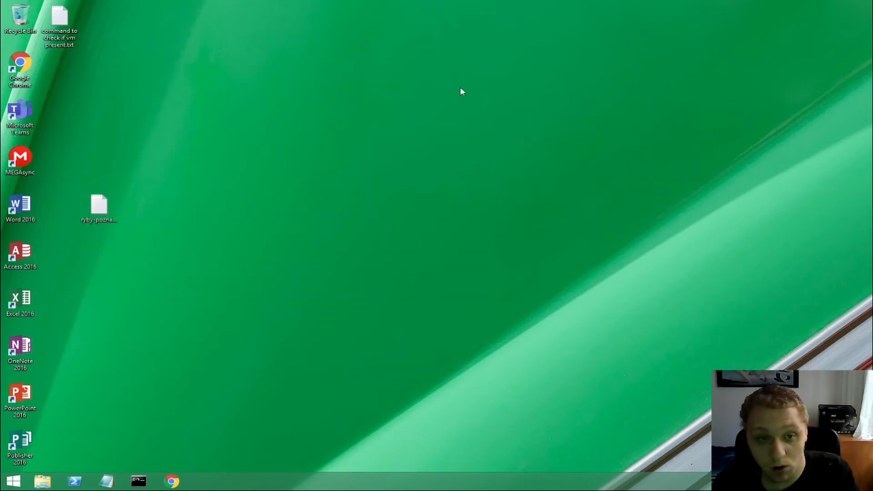
mouse_move(430, 155)
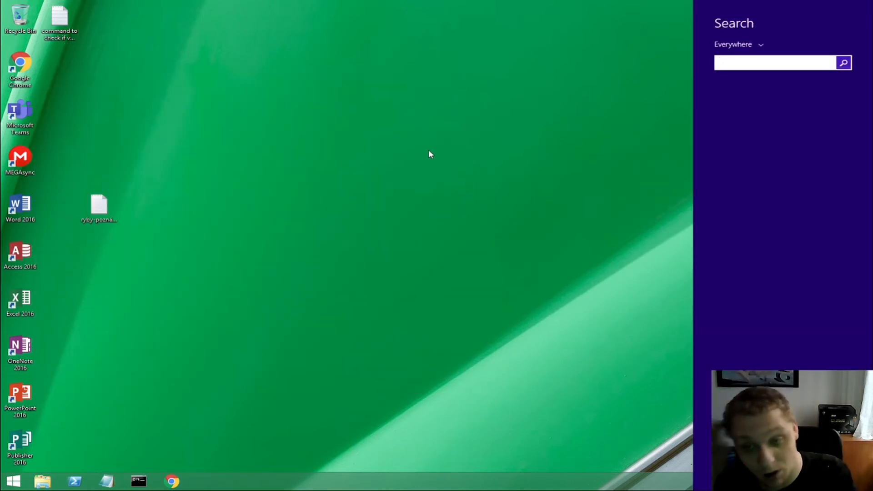
- Search for Device Manager from the Search charm and launch it
click(773, 63)
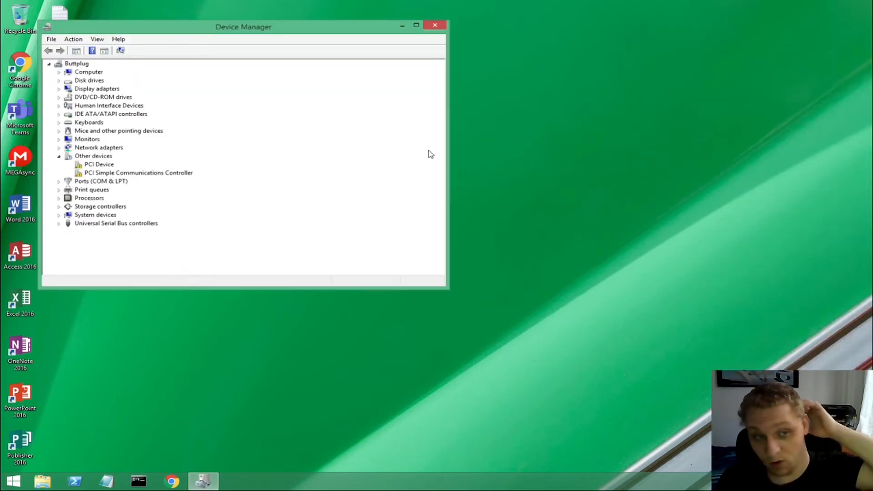
mouse_move(94, 169)
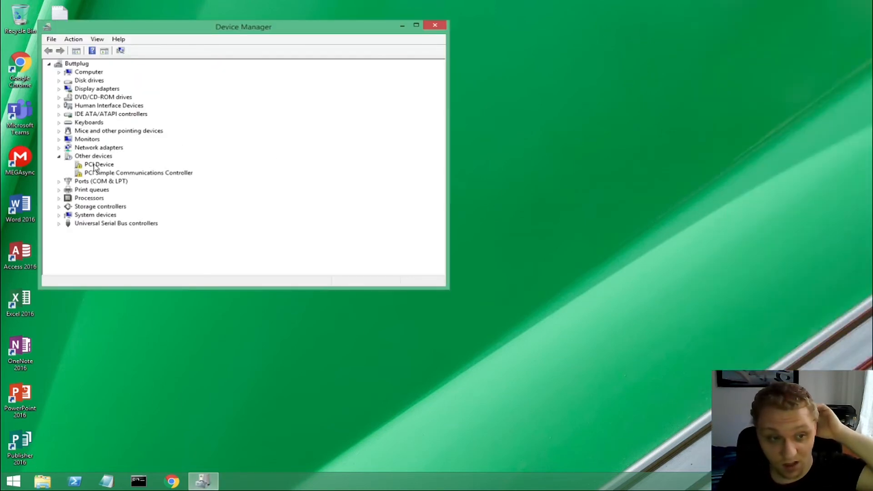
- Collapse Other devices and Computer, then reveal the GTX 1080 and the DVD drive
click(59, 156)
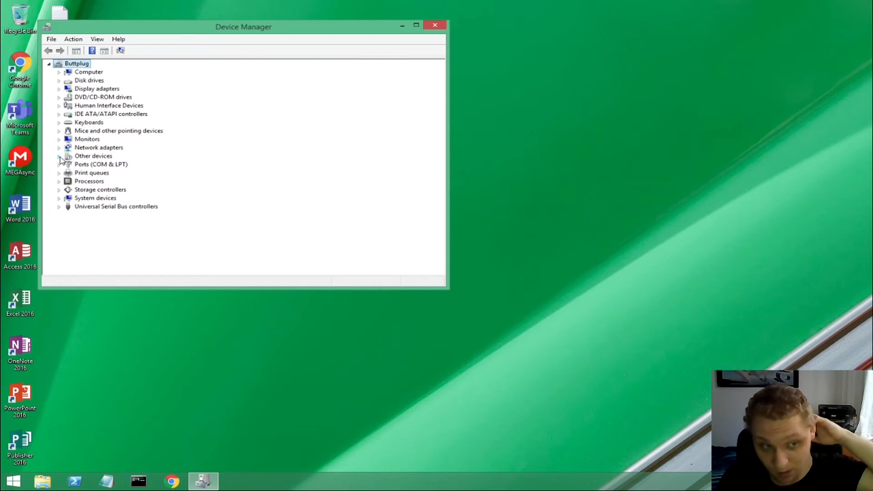
mouse_move(155, 8)
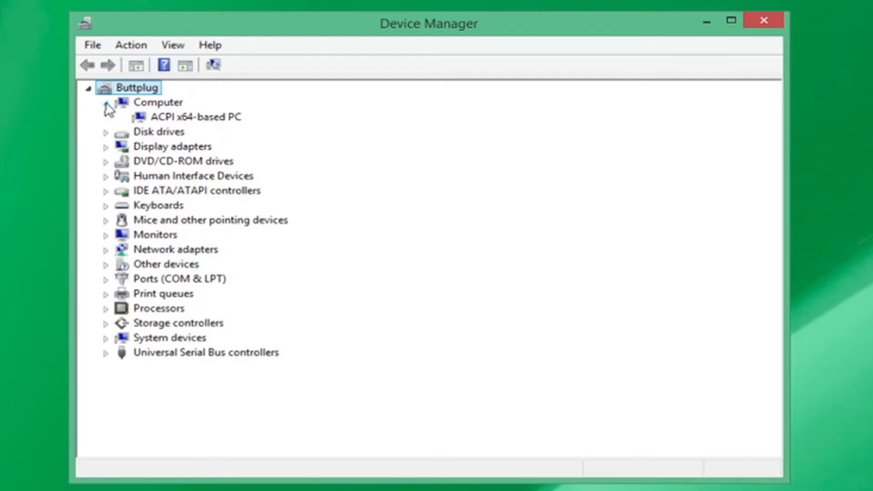
click(106, 102)
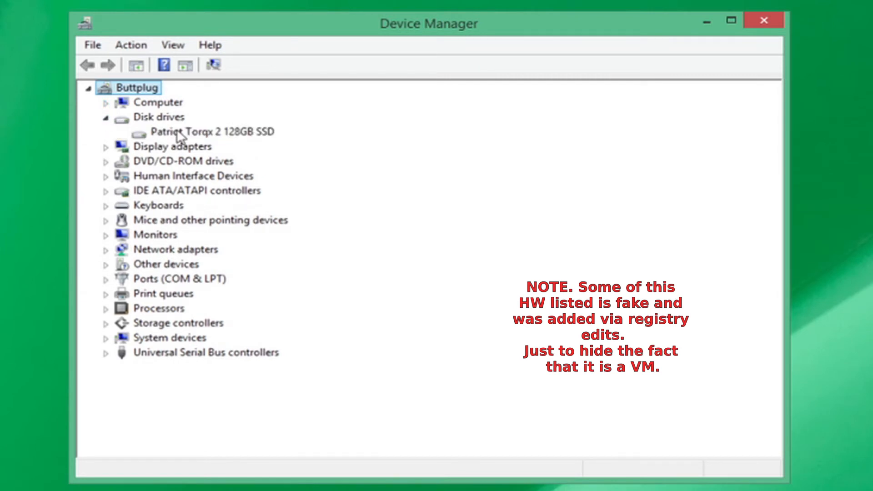
mouse_move(153, 133)
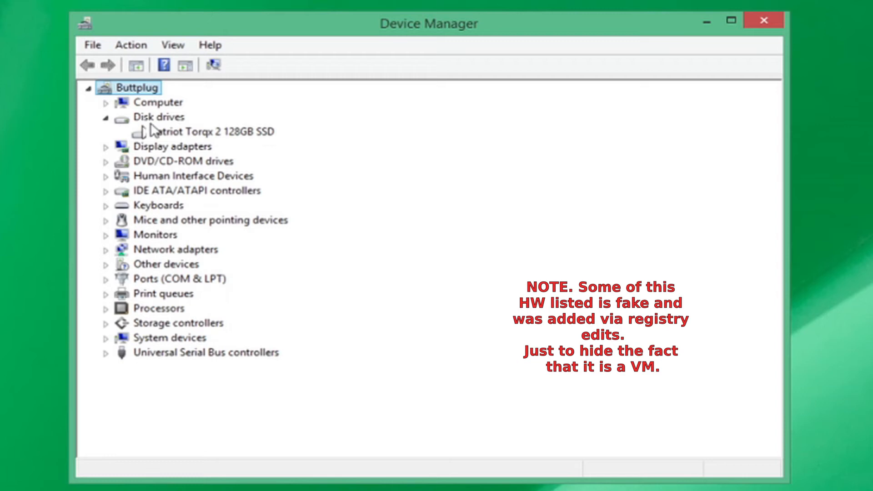
click(104, 146)
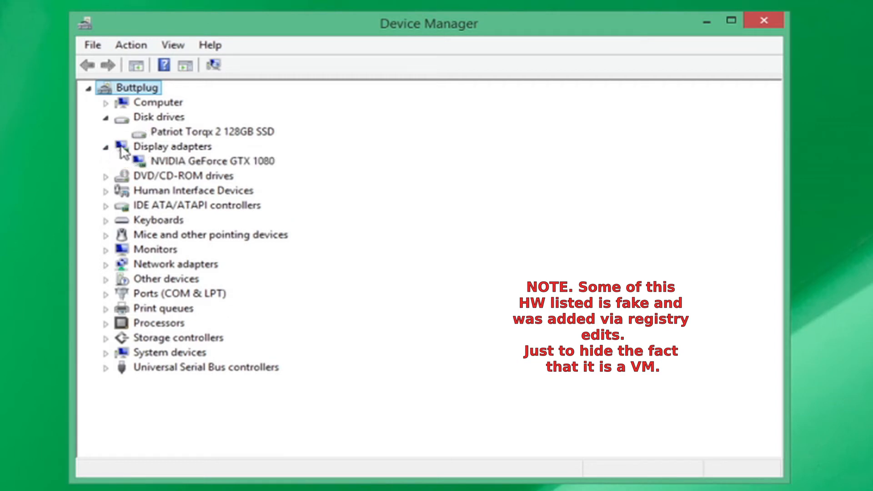
mouse_move(216, 168)
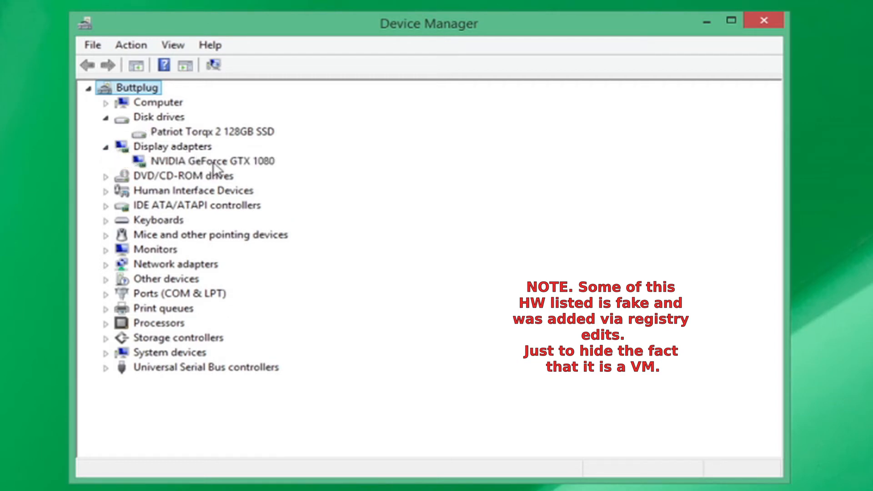
mouse_move(199, 182)
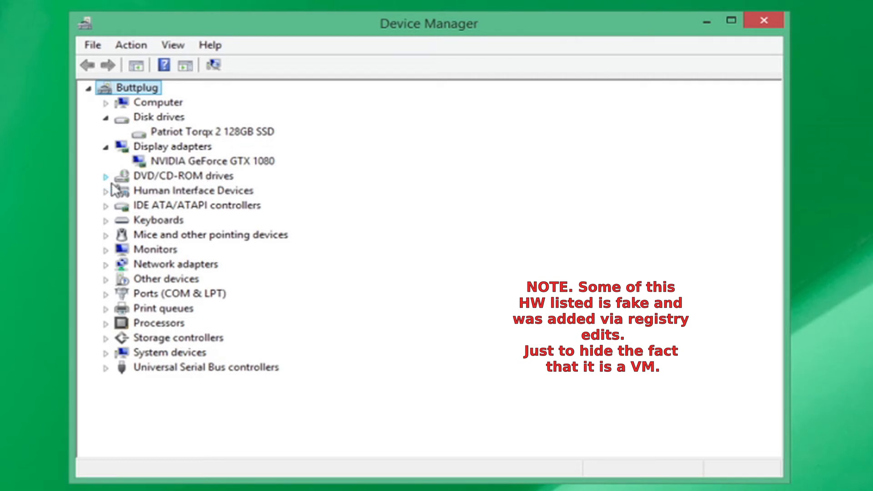
click(106, 175)
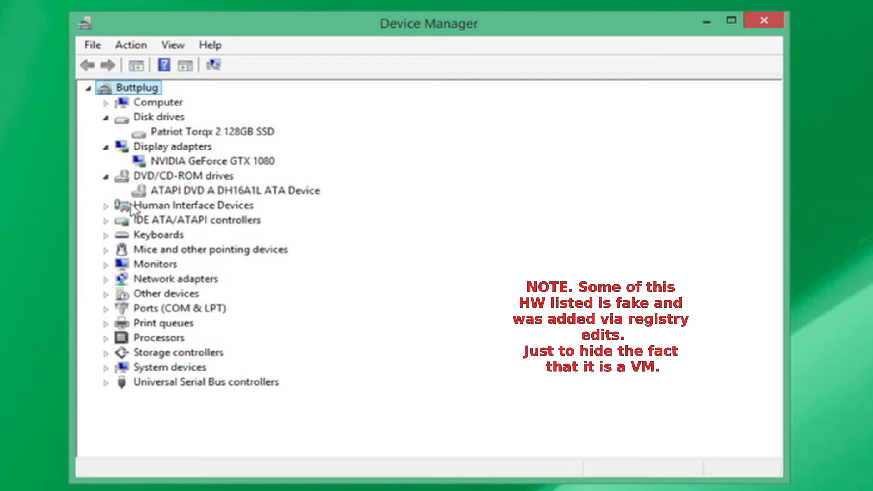
mouse_move(110, 271)
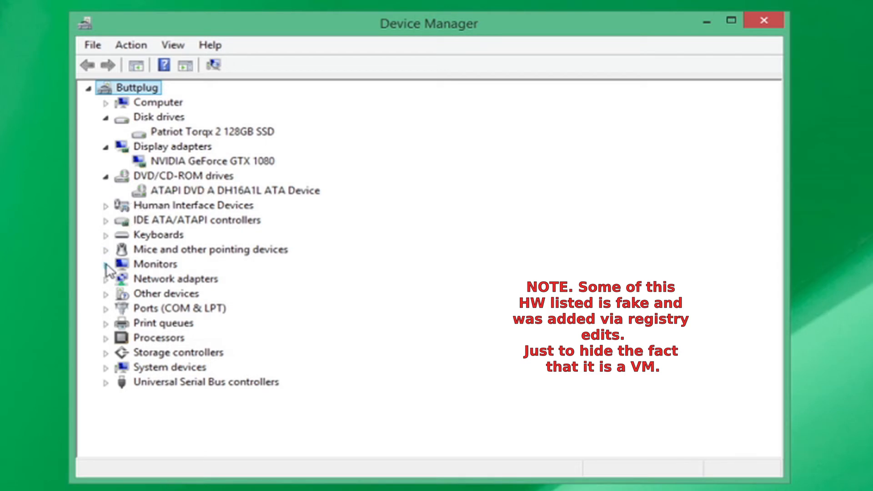
- Reveal the SyncMaster monitor, Intel 82574L network adapter and four AMD Athlon X4 840 cores
click(105, 263)
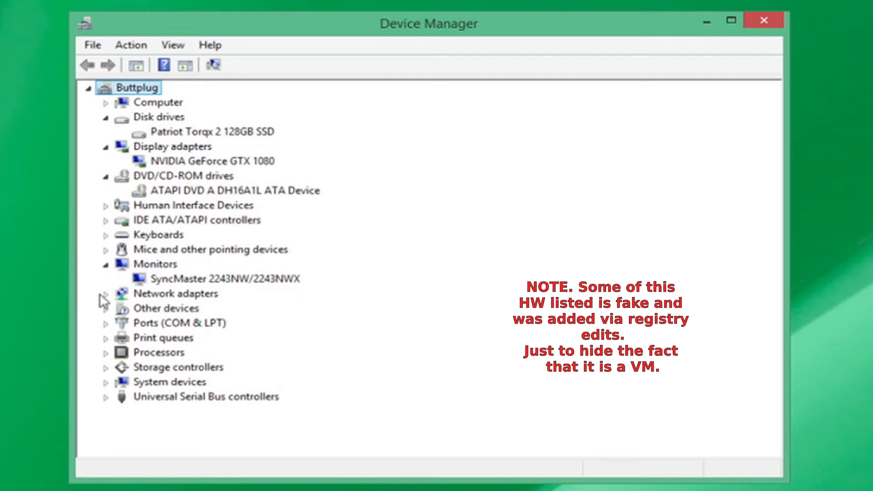
click(104, 294)
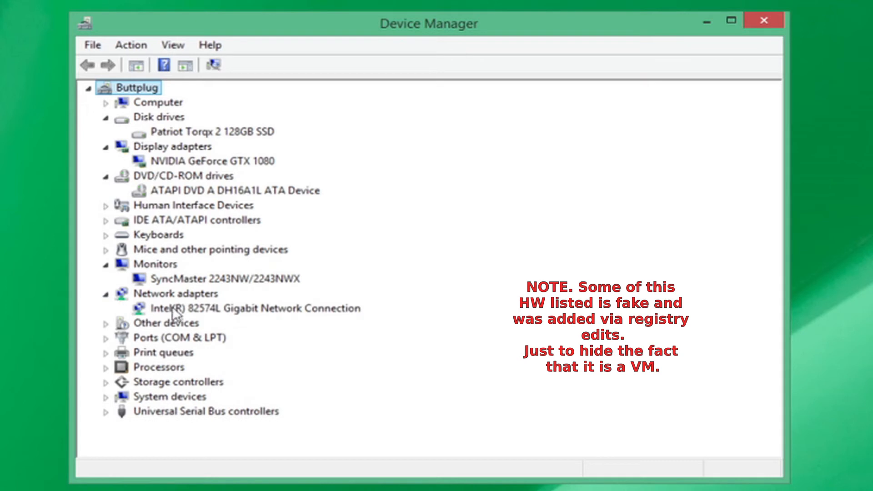
mouse_move(257, 315)
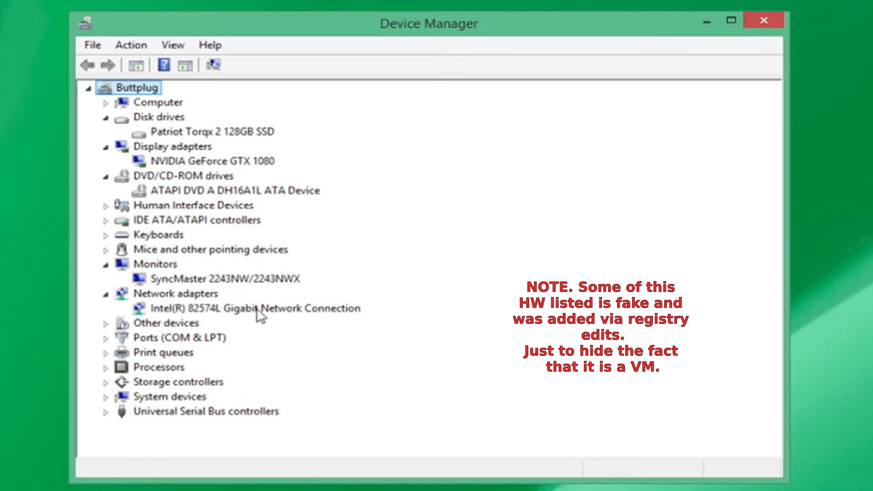
click(105, 366)
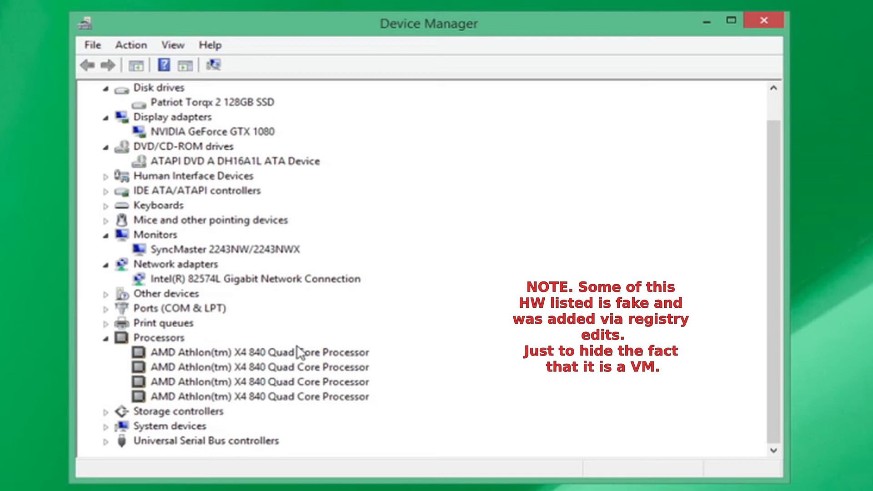
mouse_move(377, 323)
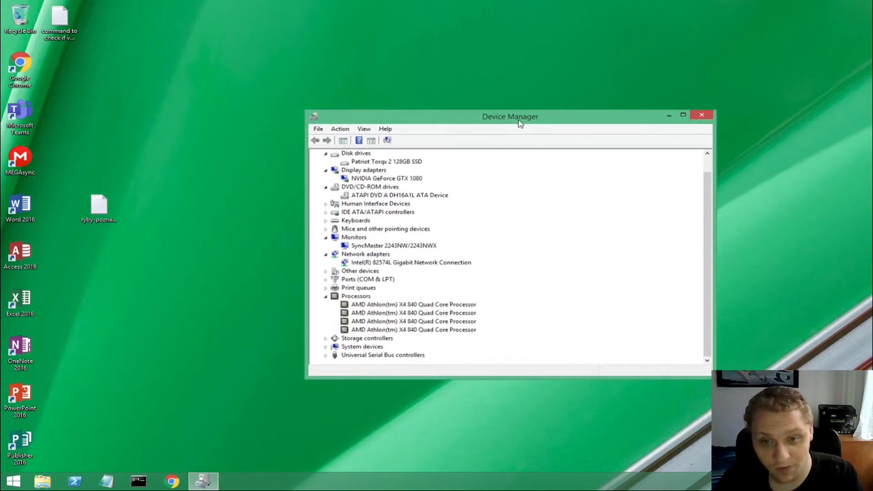
- Run systeminfo in a fresh PowerShell window to report the system configuration
drag(510, 116, 561, 153)
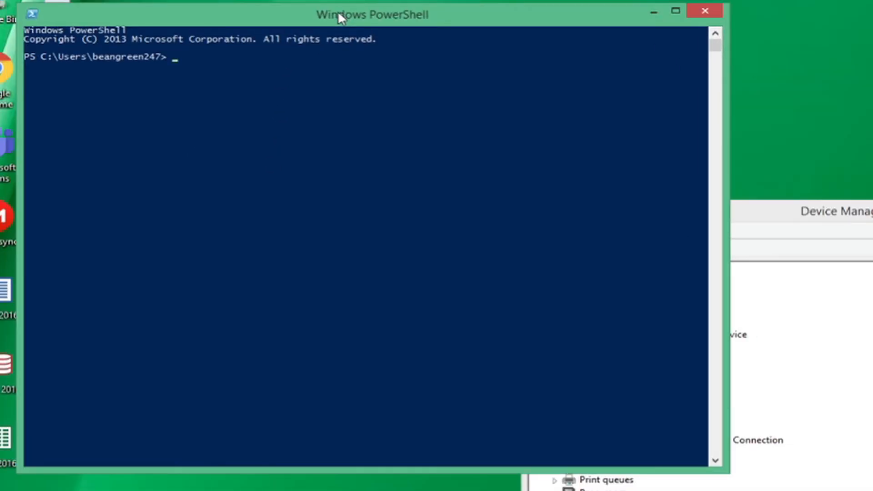
text(sys)
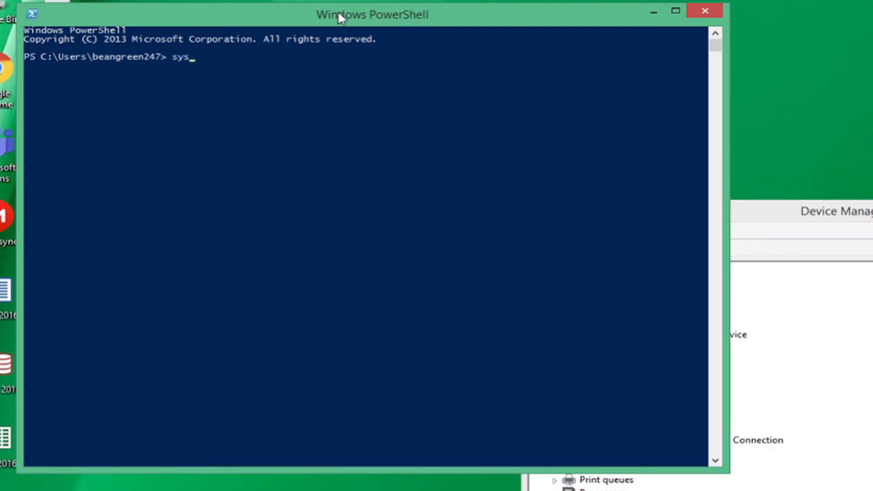
text(teminfo)
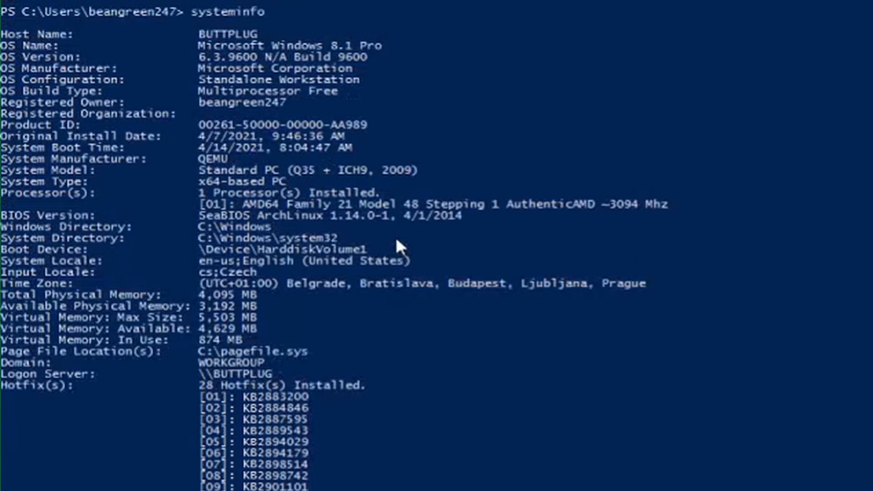
mouse_move(390, 353)
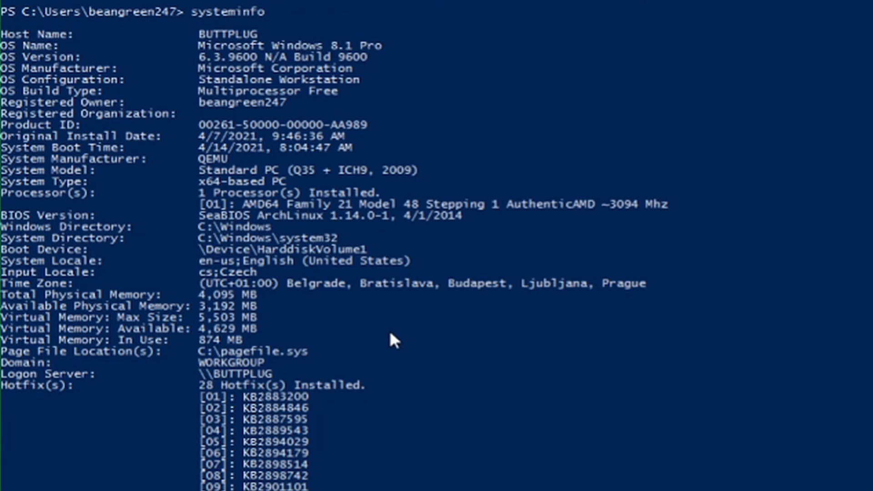
mouse_move(183, 94)
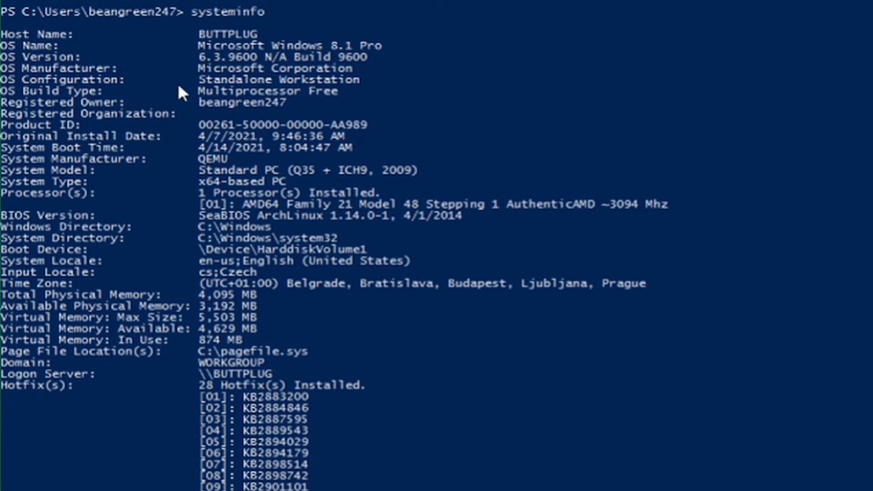
mouse_move(182, 124)
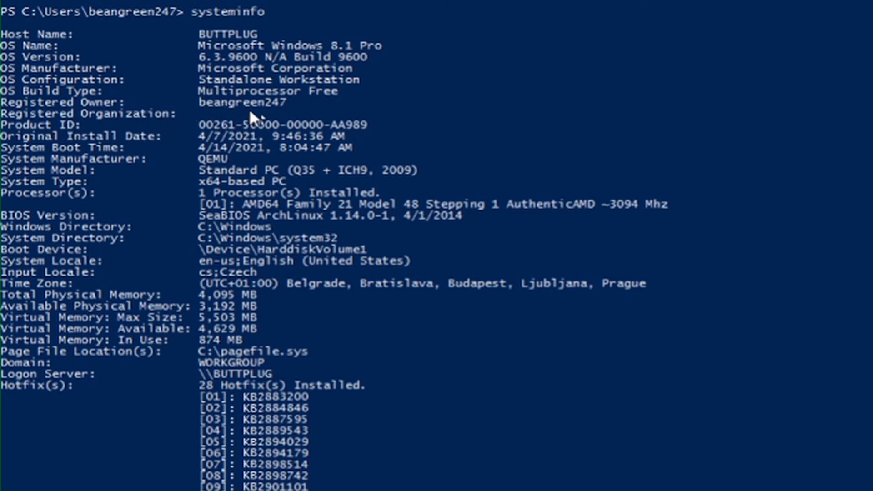
mouse_move(231, 128)
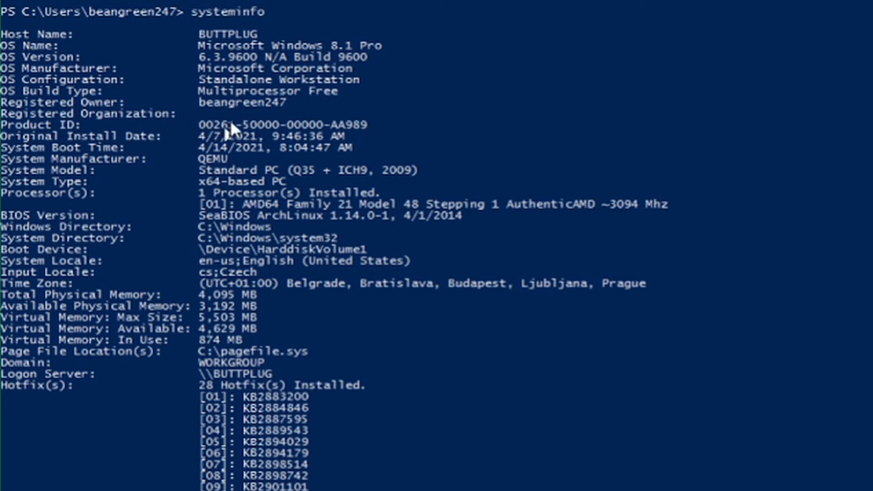
mouse_move(128, 148)
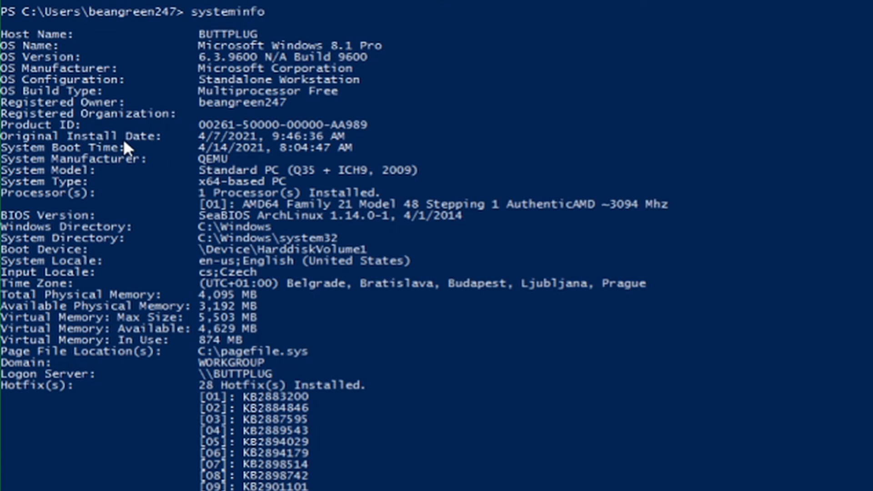
mouse_move(217, 147)
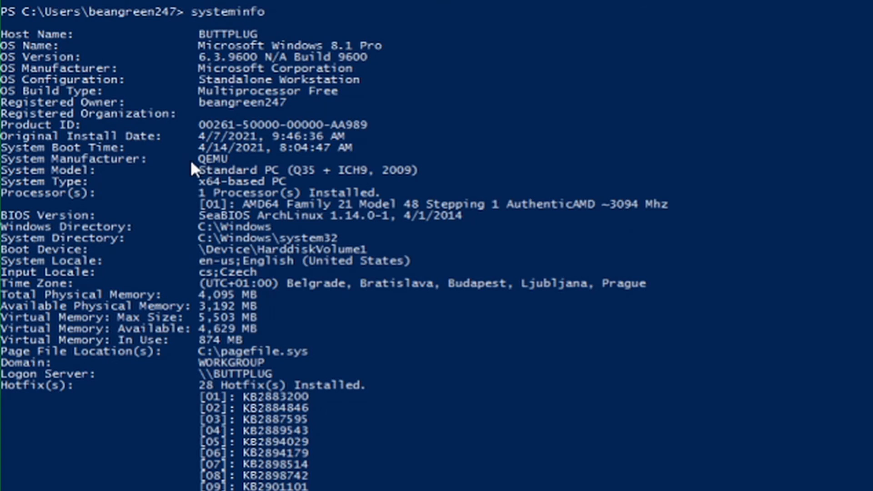
mouse_move(234, 174)
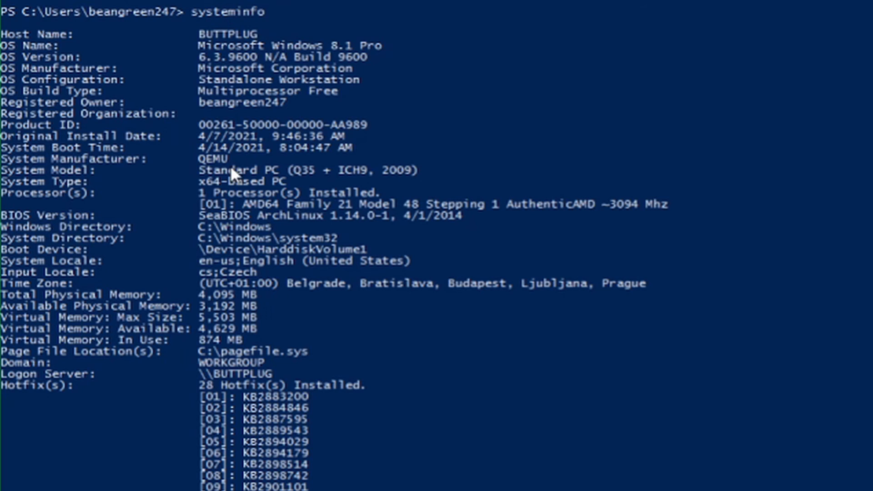
mouse_move(285, 257)
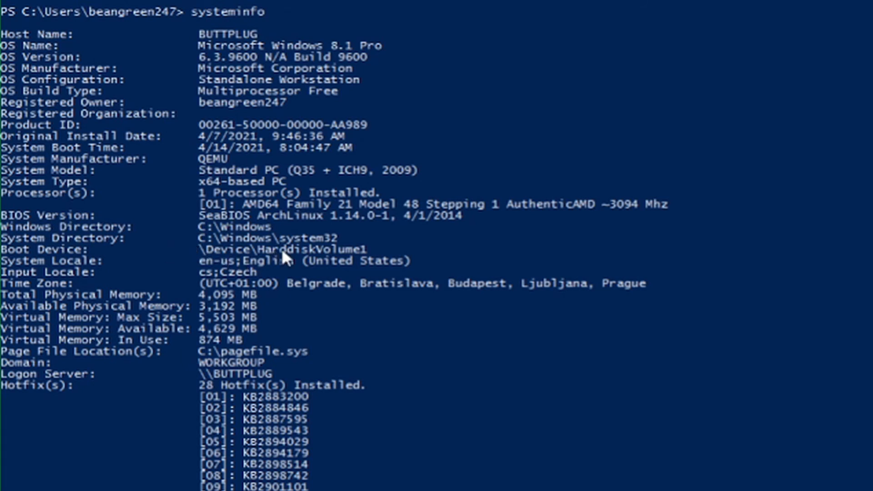
mouse_move(200, 289)
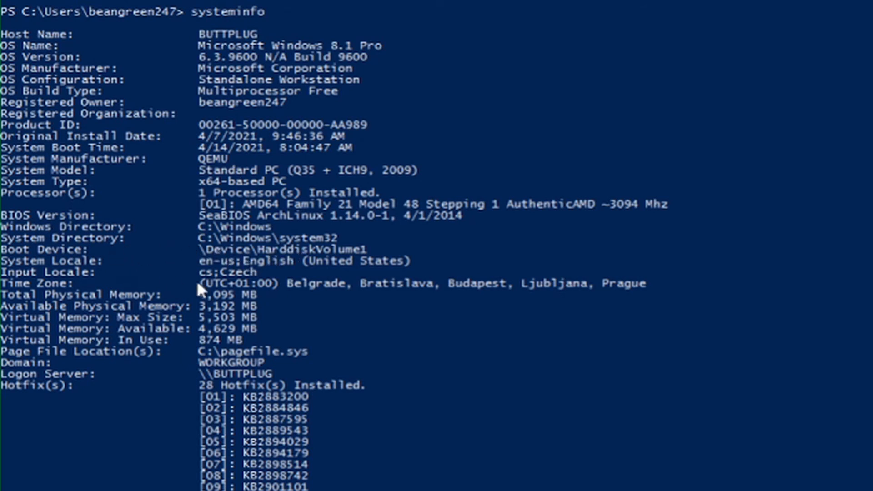
mouse_move(199, 339)
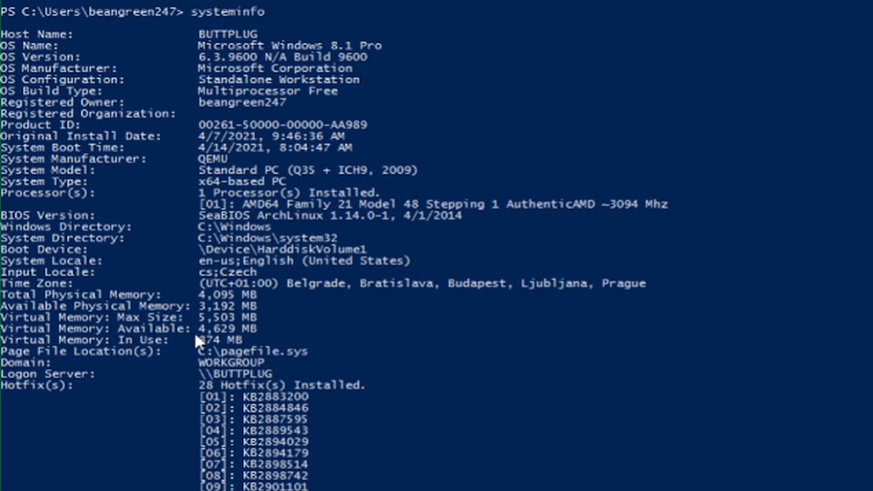
- Scroll to the end of the systeminfo report showing the network card and Hyper-V requirements
scroll(down, 3)
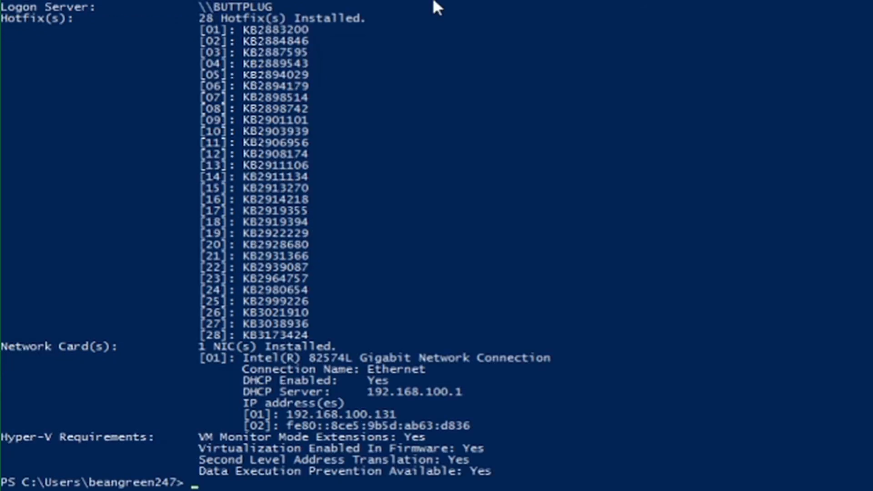
mouse_move(295, 394)
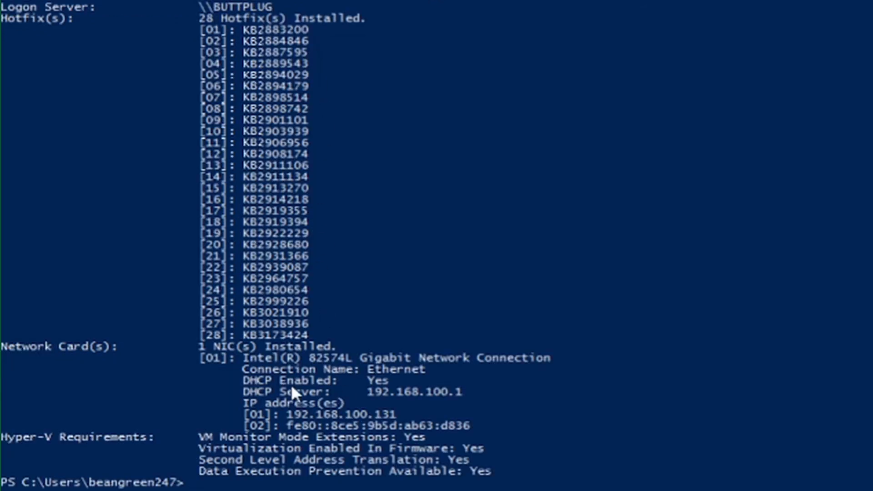
mouse_move(142, 450)
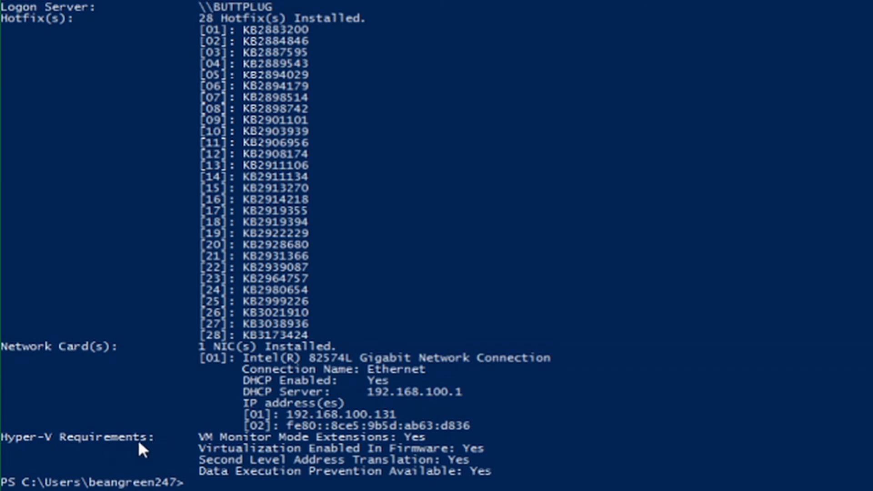
mouse_move(467, 475)
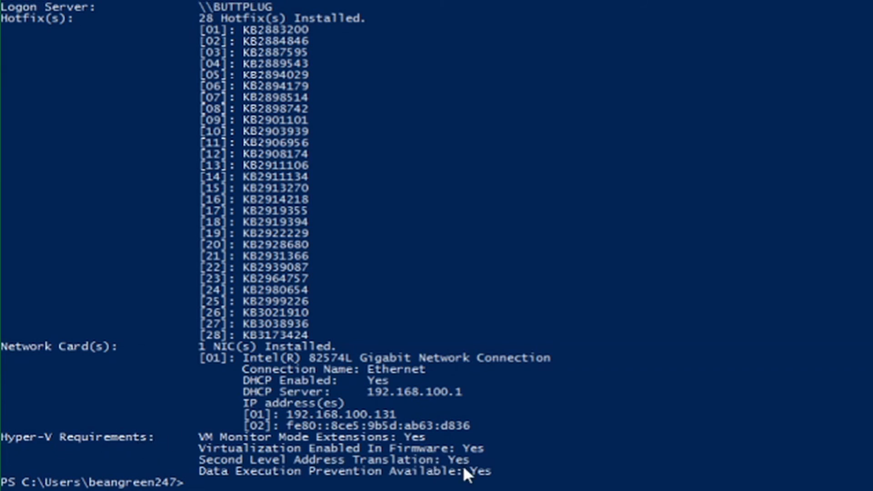
mouse_move(556, 461)
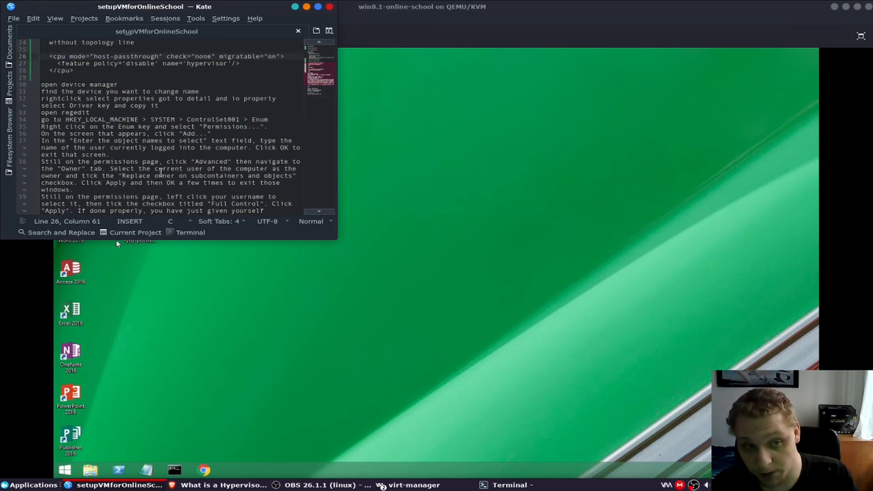
- Scroll the setupVMforOnlineSchool notes in Kate to the Examples section with GeForce GTX 1080
scroll(down, 3)
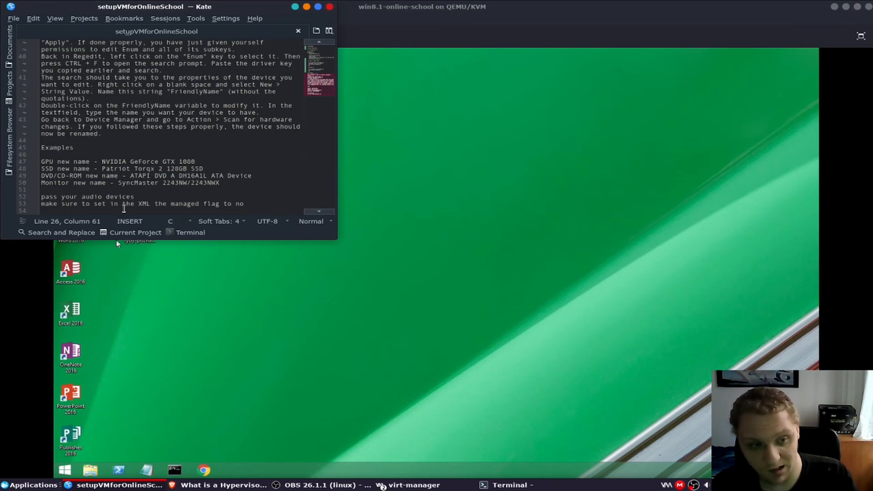